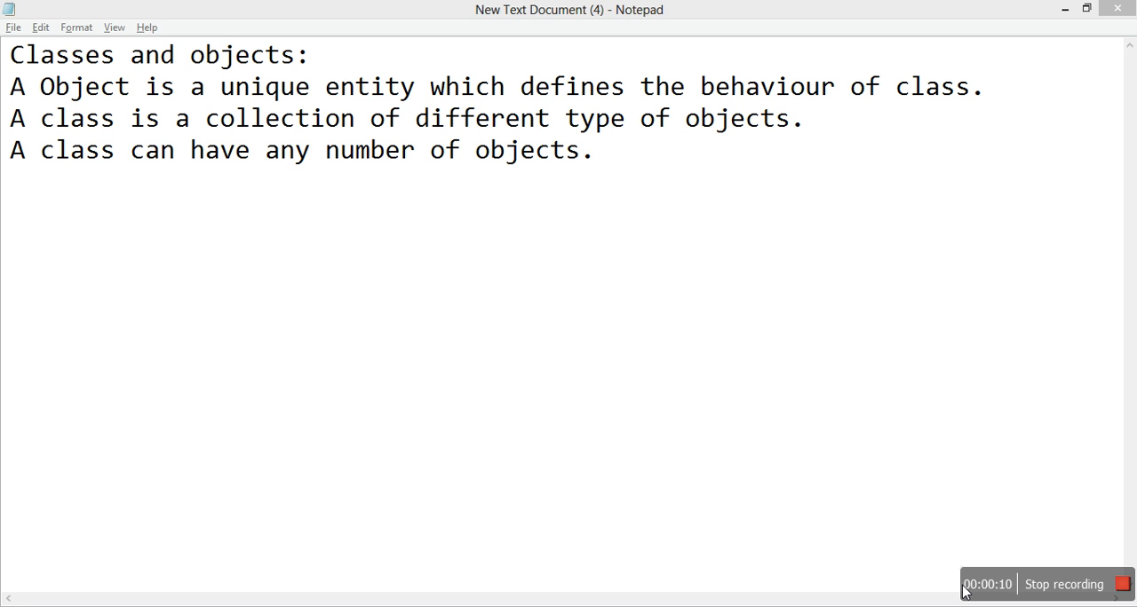
mouse_move(573, 249)
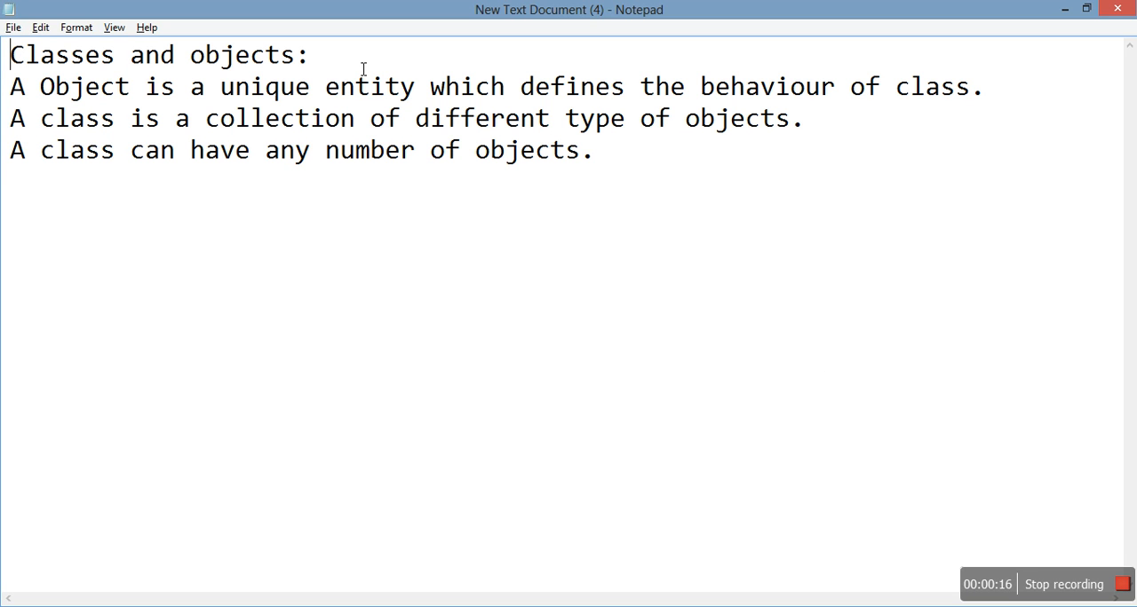
Highlight the phrase 'unique entity' while reading the Notepad notes on classes and objects
left_click_drag(233, 86, 386, 86)
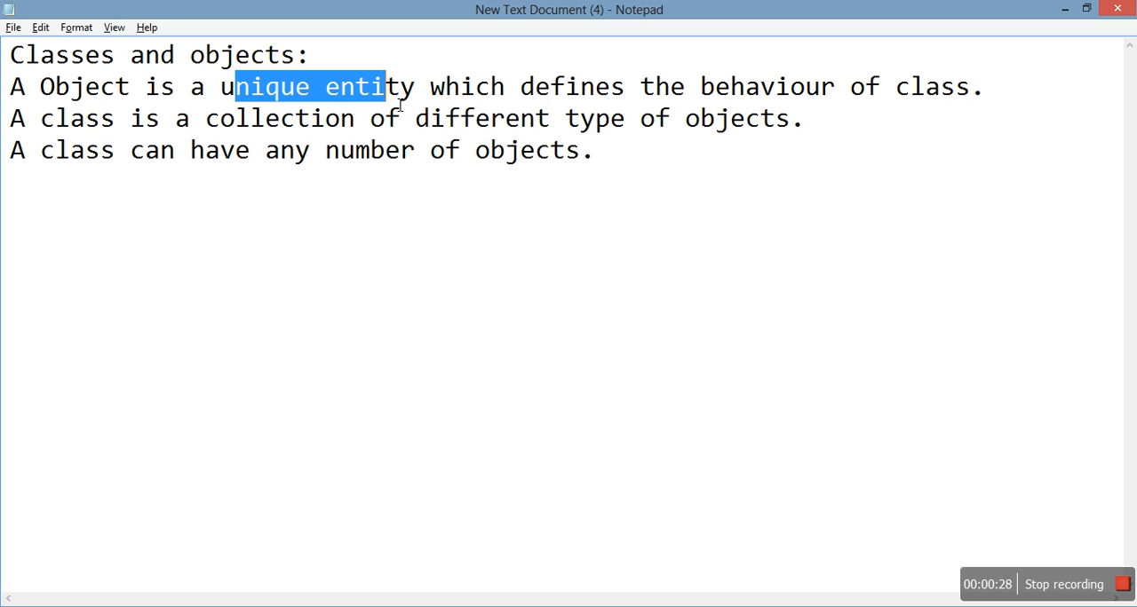
mouse_move(307, 559)
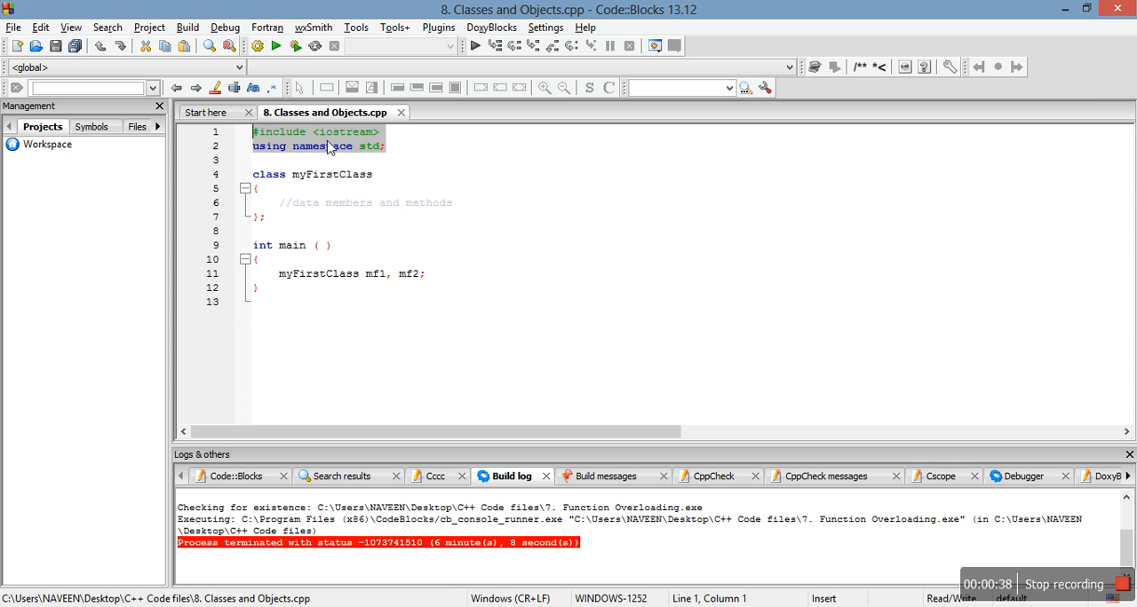
left_click(387, 146)
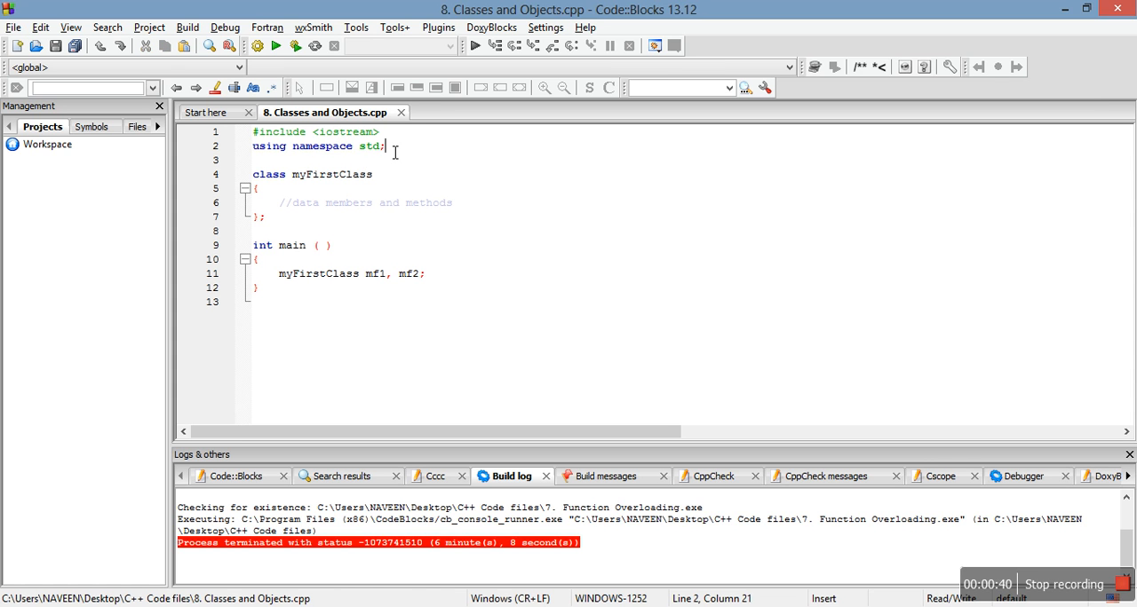
left_click_drag(386, 145, 253, 146)
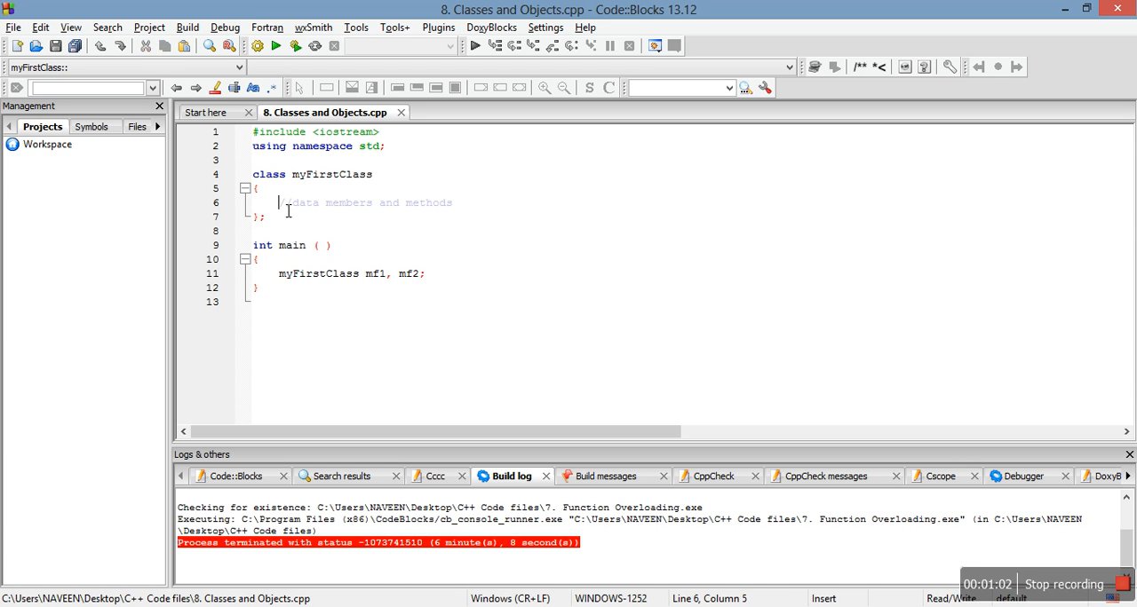
left_click_drag(284, 202, 451, 203)
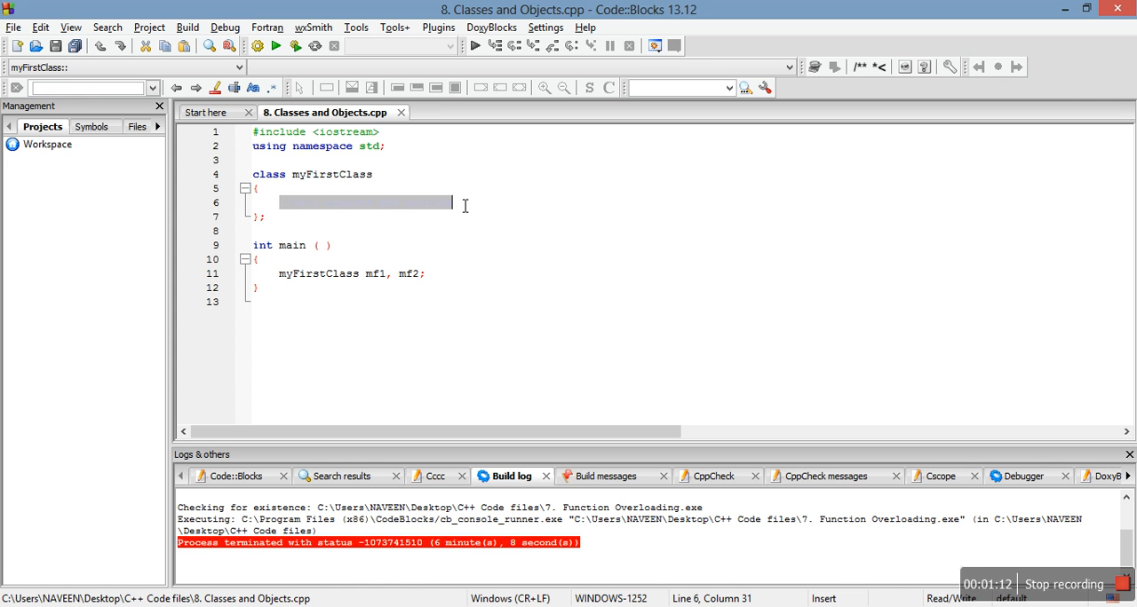
type("//data members and")
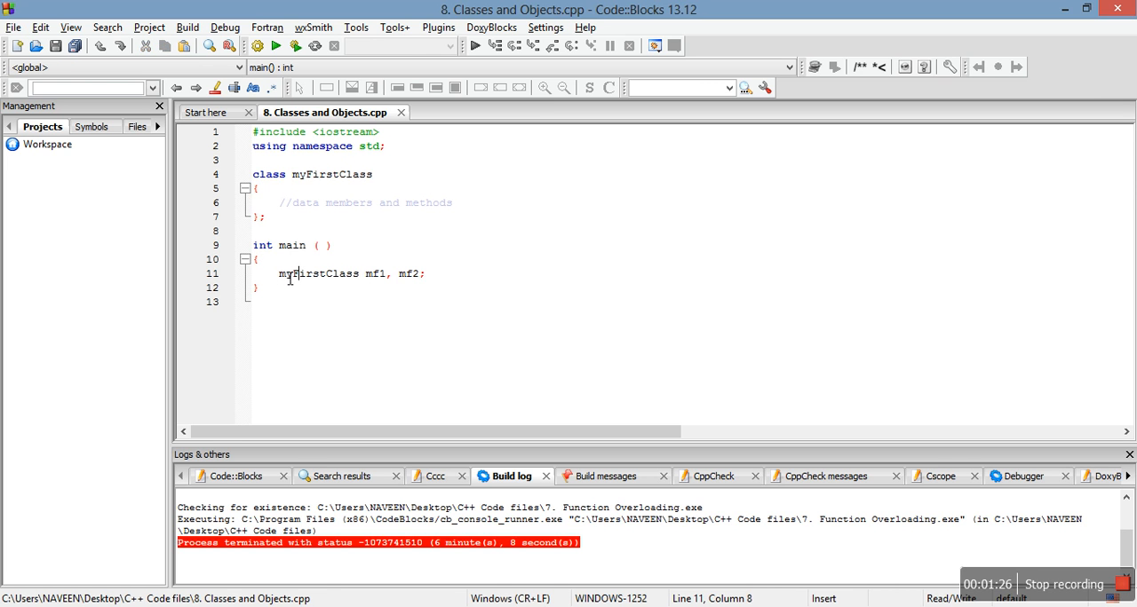
double_click(318, 273)
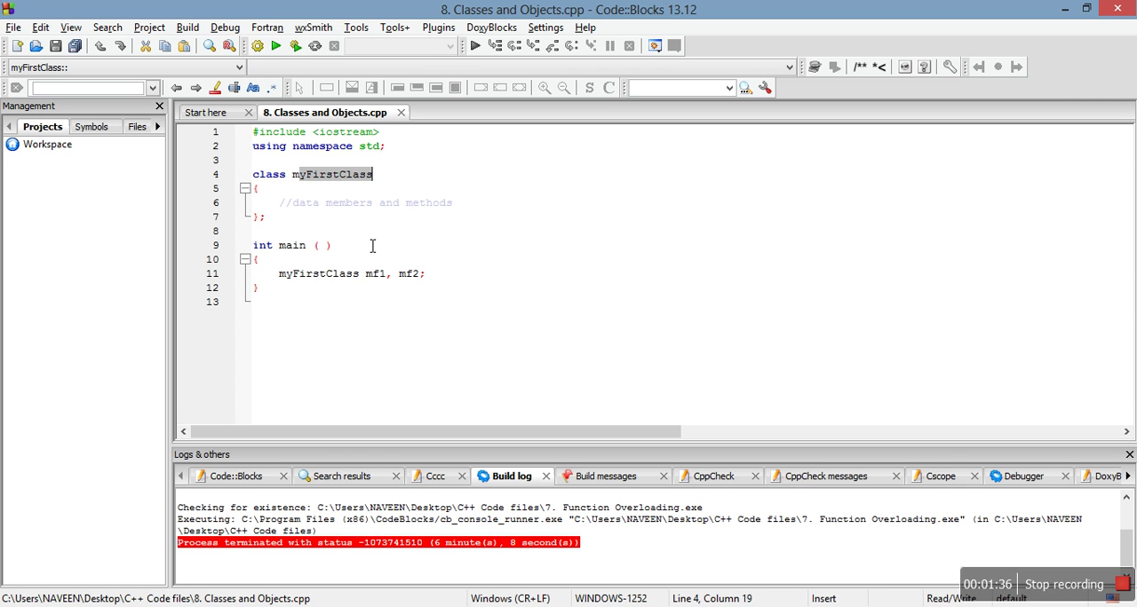
double_click(375, 273)
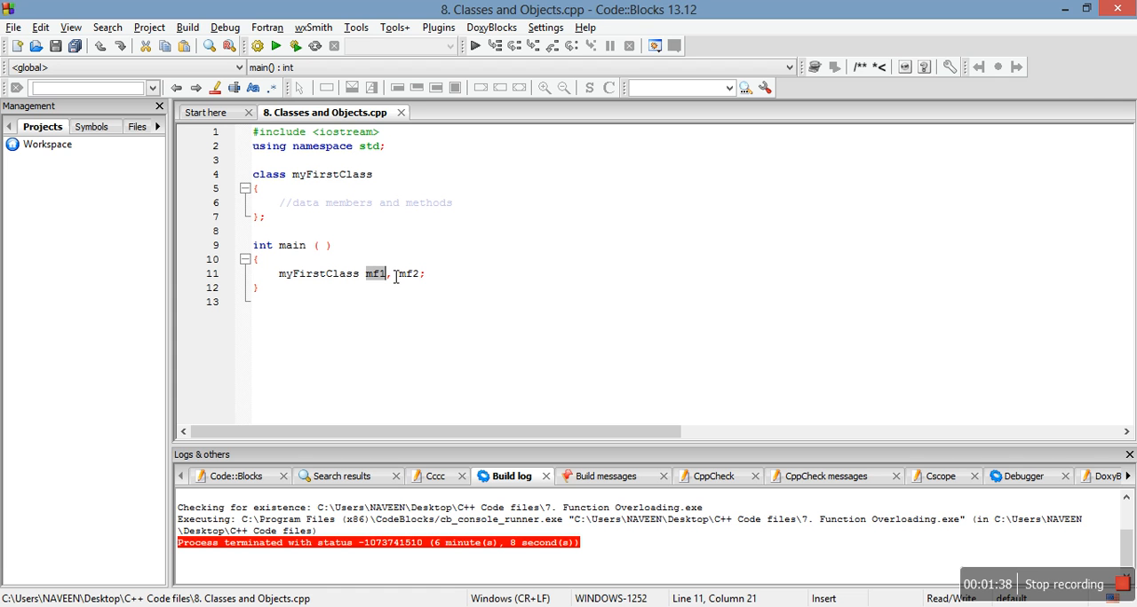
mouse_move(376, 274)
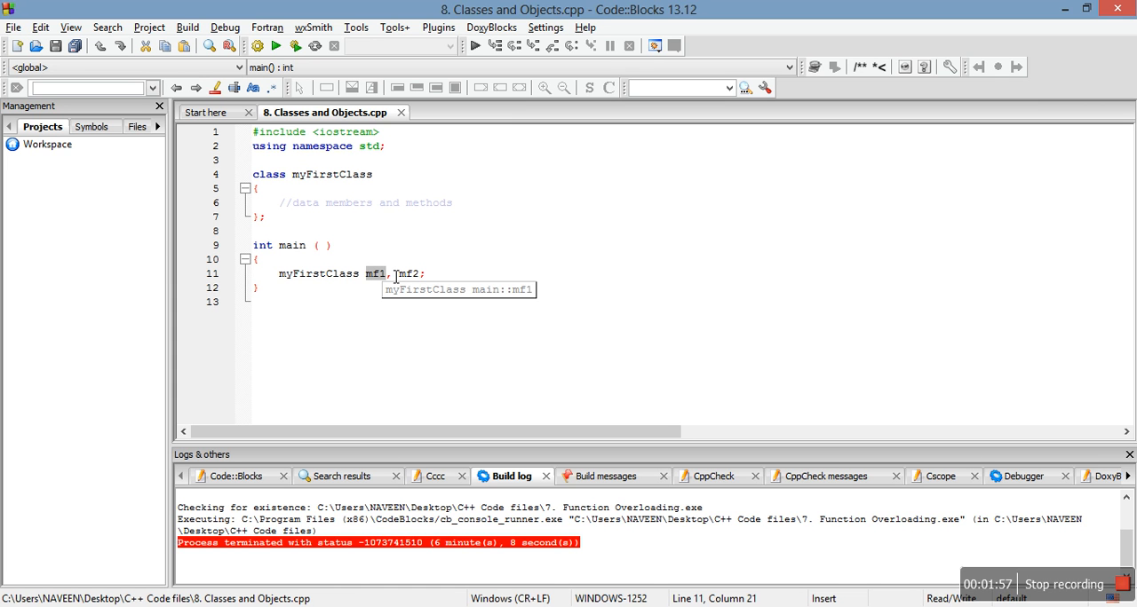
mouse_move(756, 249)
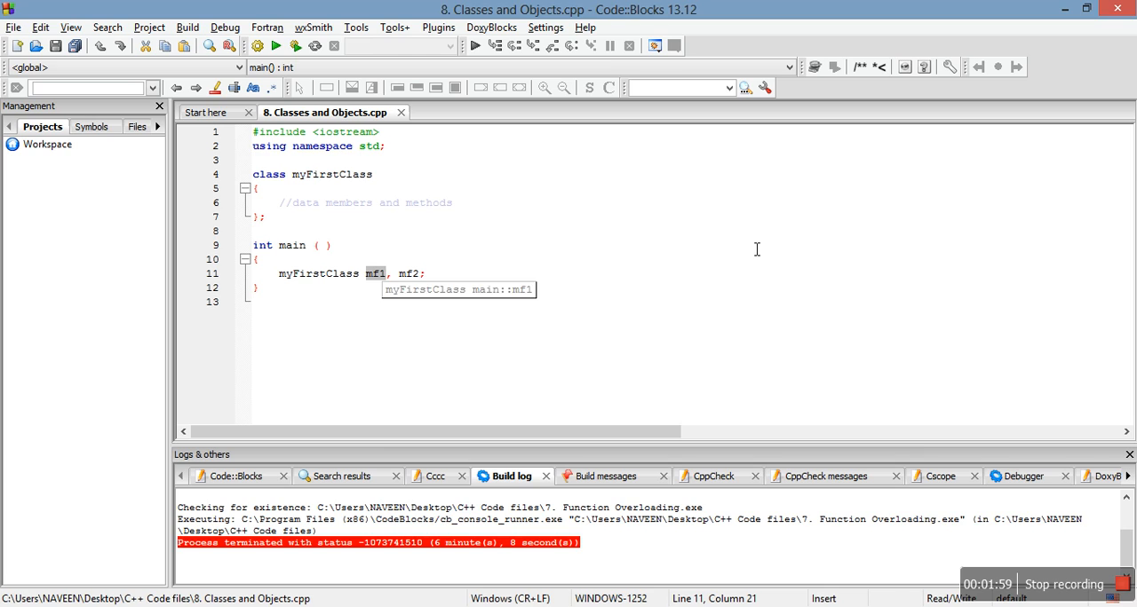